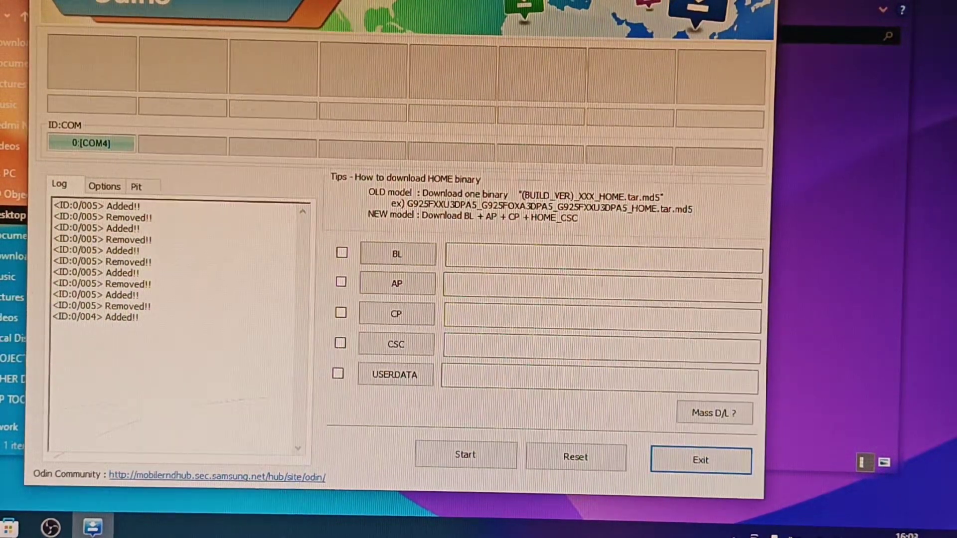
pyautogui.moveTo(400, 170)
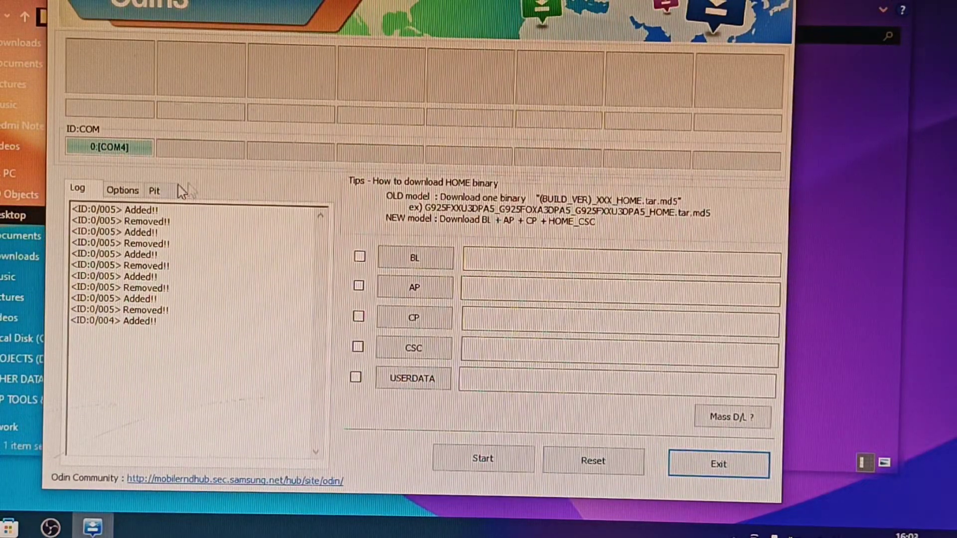
# Step: Load twrp-3.7.0_9-2-beyond2lte.img.tar from the Desktop as the AP binary
pyautogui.click(122, 189)
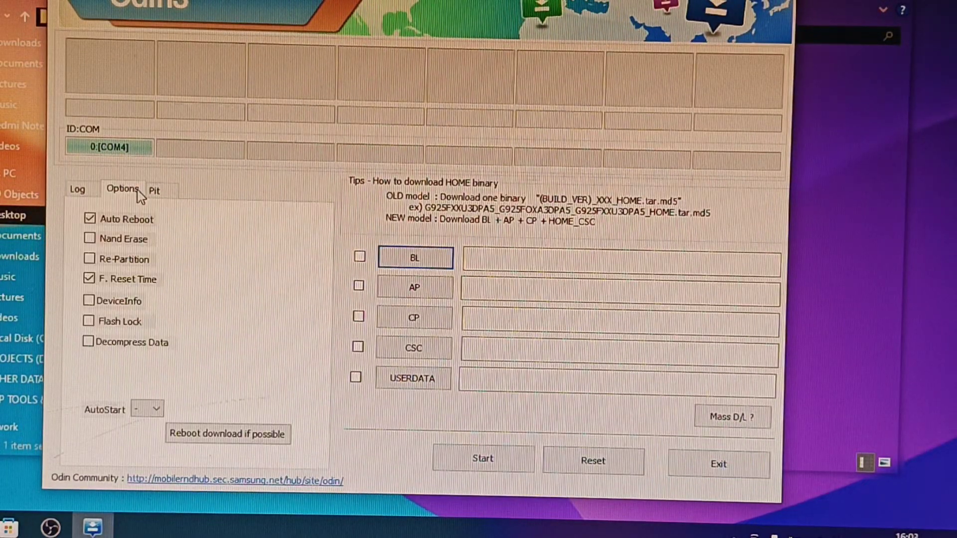
pyautogui.click(89, 219)
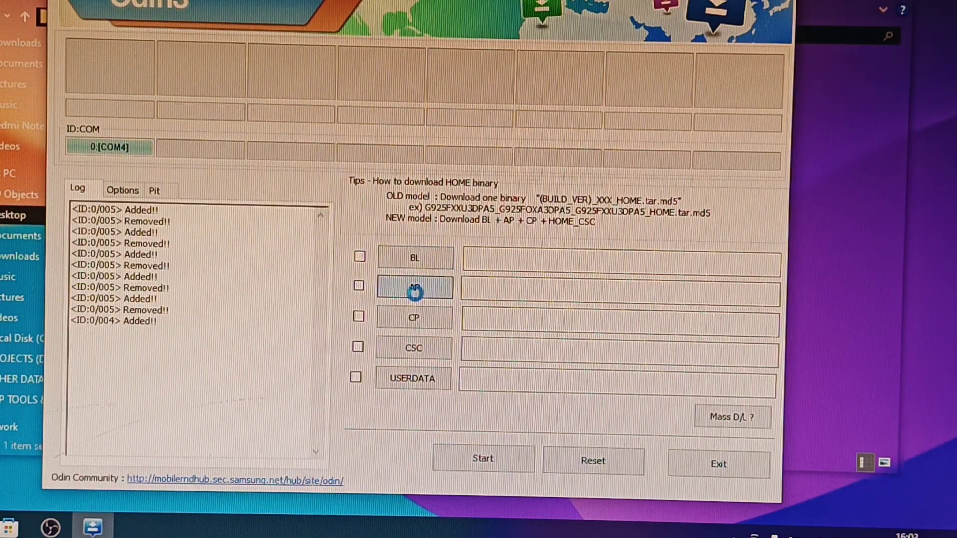
pyautogui.click(415, 287)
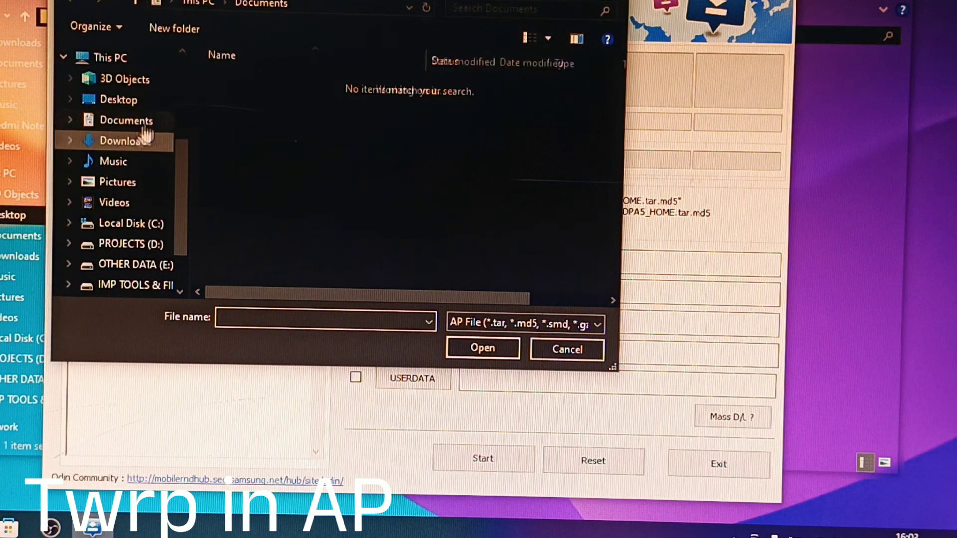
pyautogui.click(118, 99)
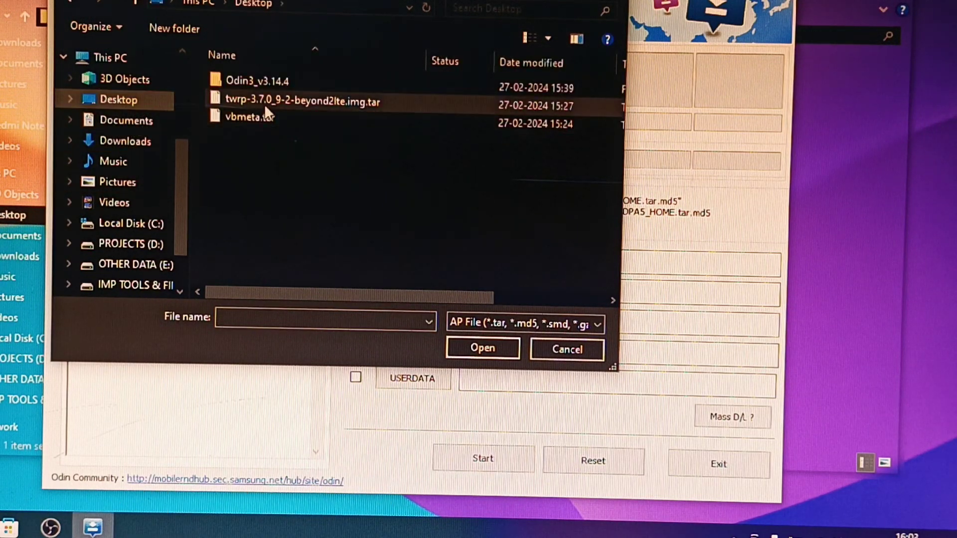
pyautogui.click(300, 102)
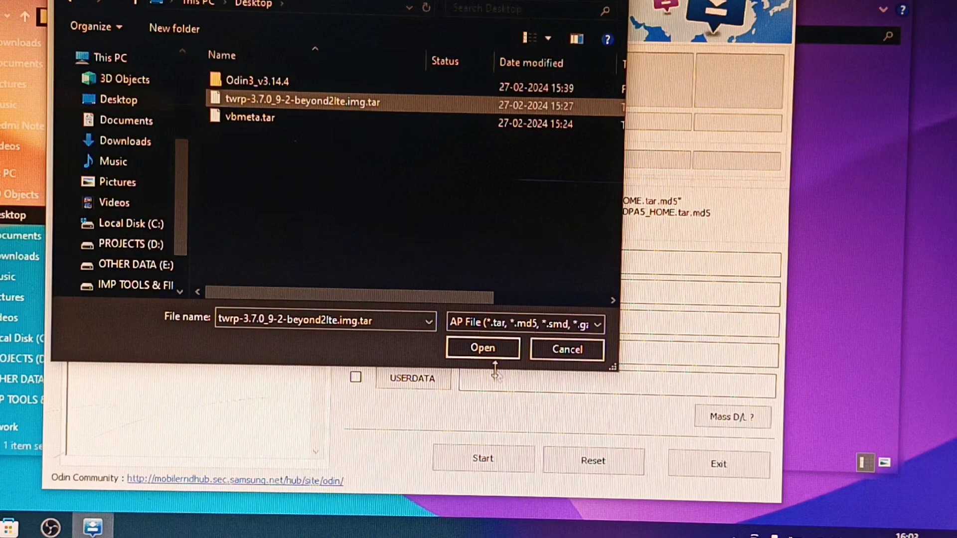
pyautogui.click(483, 347)
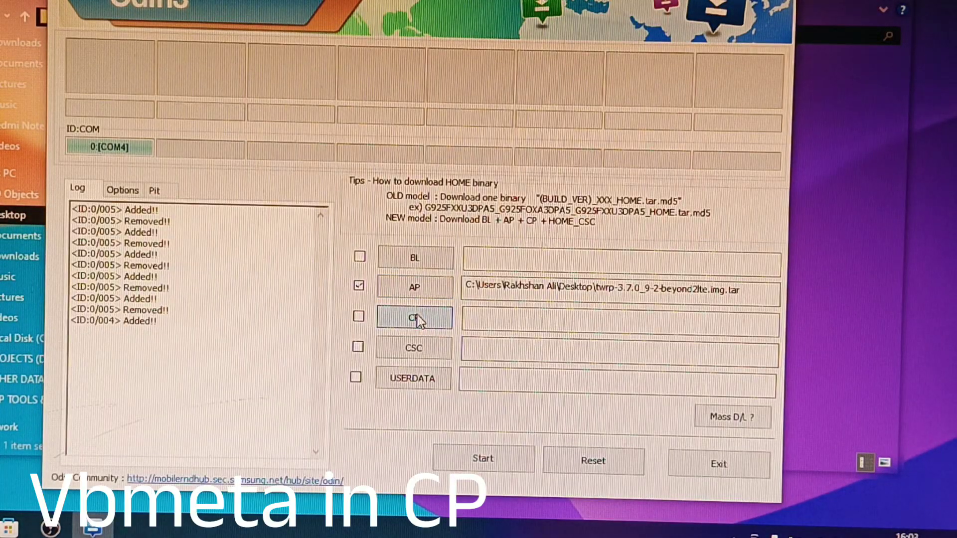
# Step: Load vbmeta.tar as the CP binary
pyautogui.click(414, 318)
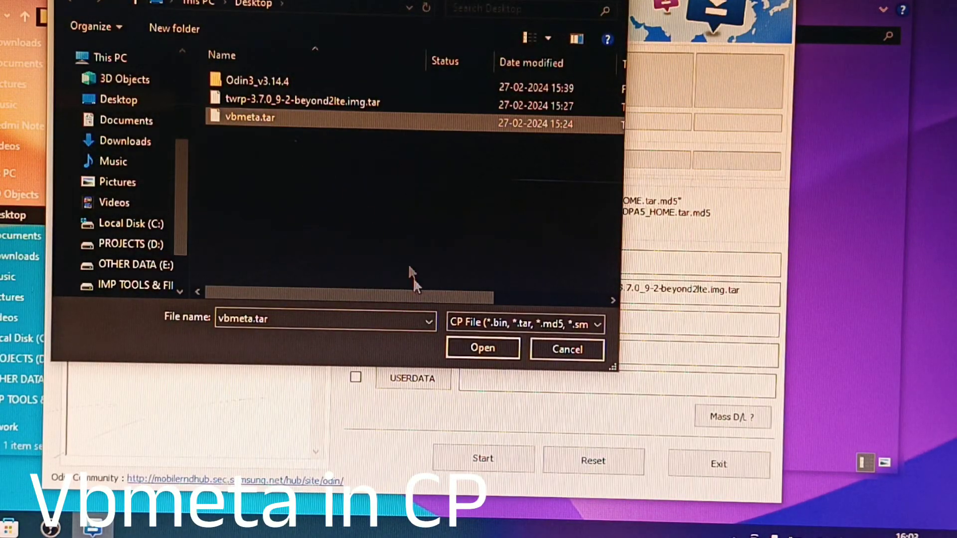
pyautogui.click(482, 347)
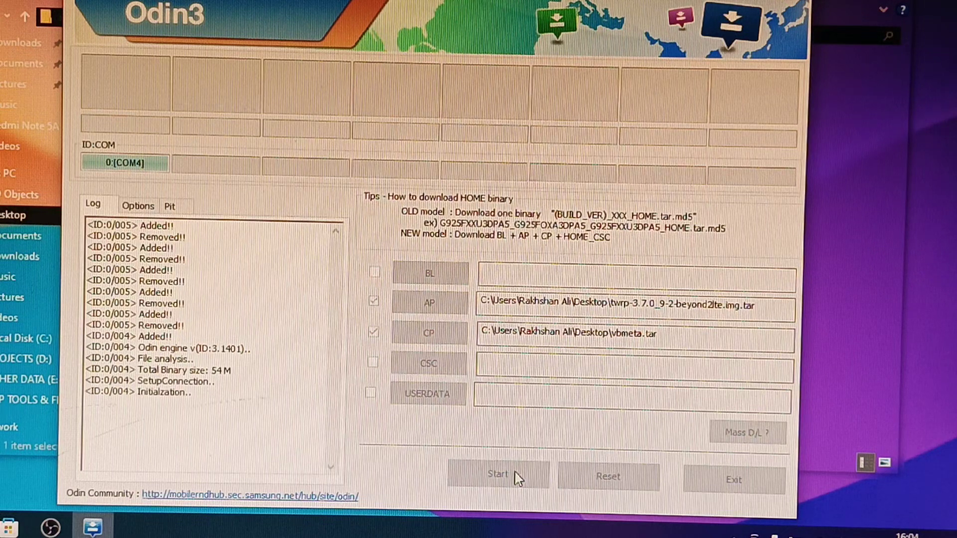
# Step: Let Odin write recovery.img and vbmeta.img until the flash passes and the window resets
pyautogui.click(496, 475)
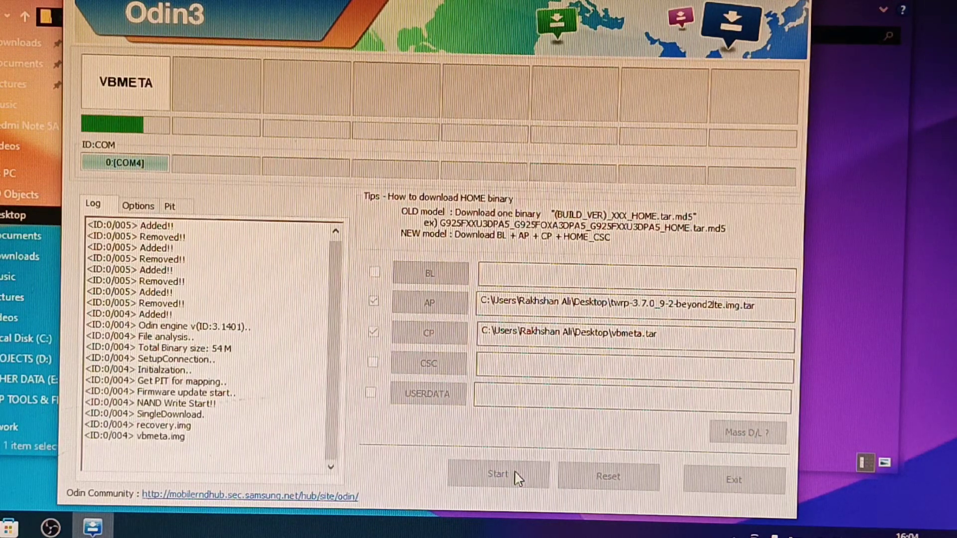
pyautogui.click(498, 475)
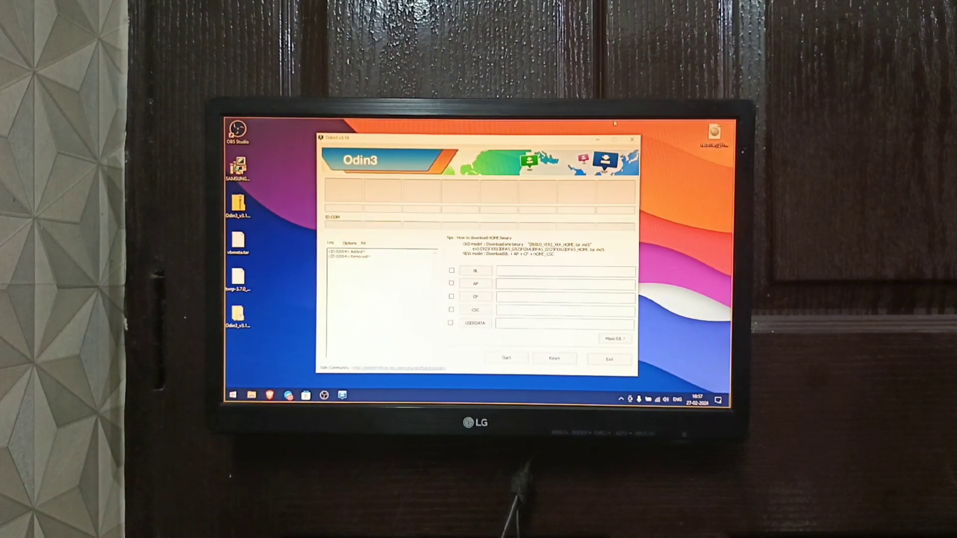
# Step: Close Odin and browse to the IMP TOOLS & FILES drive in File Explorer
pyautogui.click(633, 140)
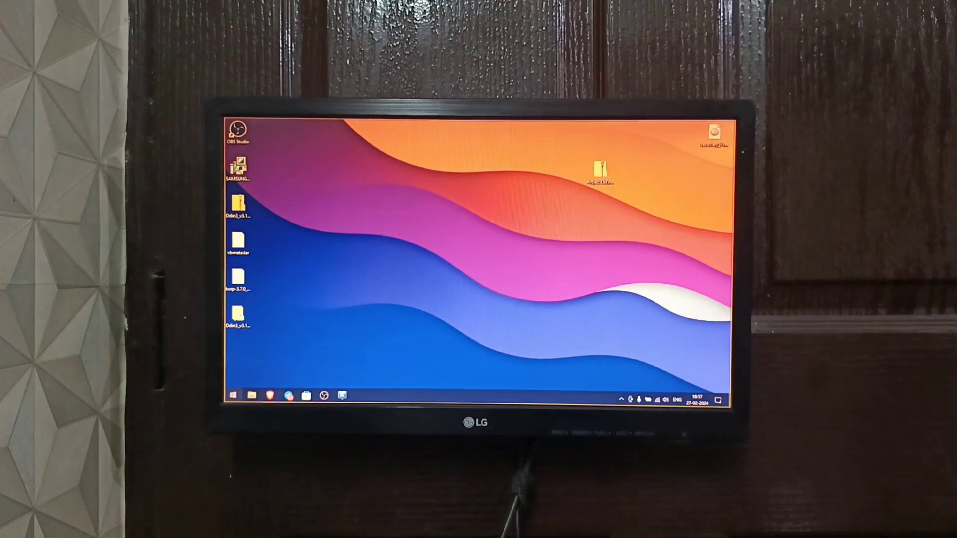
pyautogui.click(232, 396)
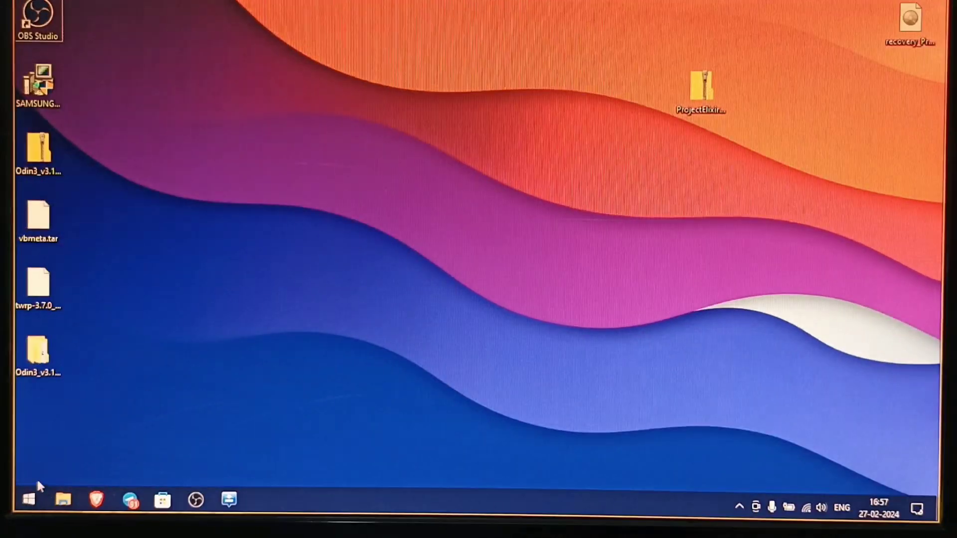
pyautogui.click(63, 499)
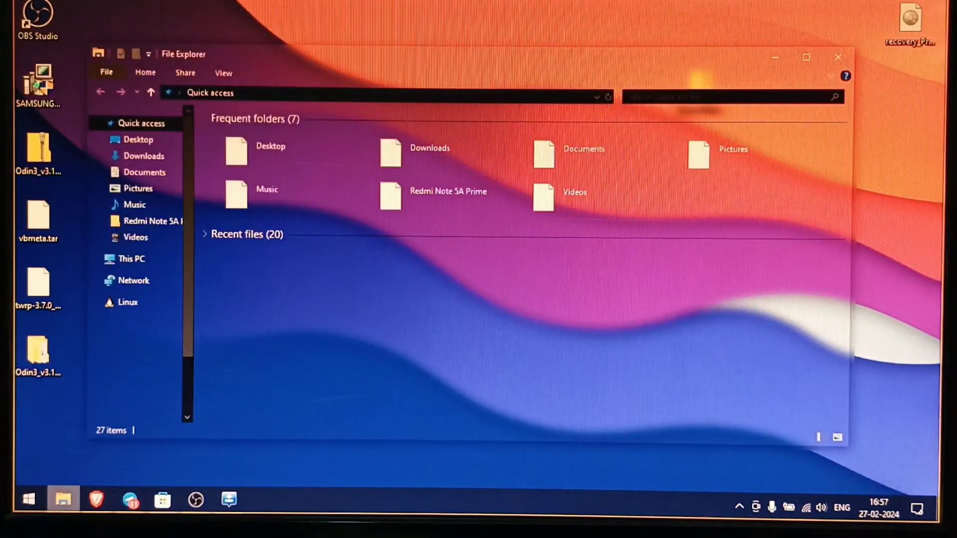
pyautogui.click(131, 258)
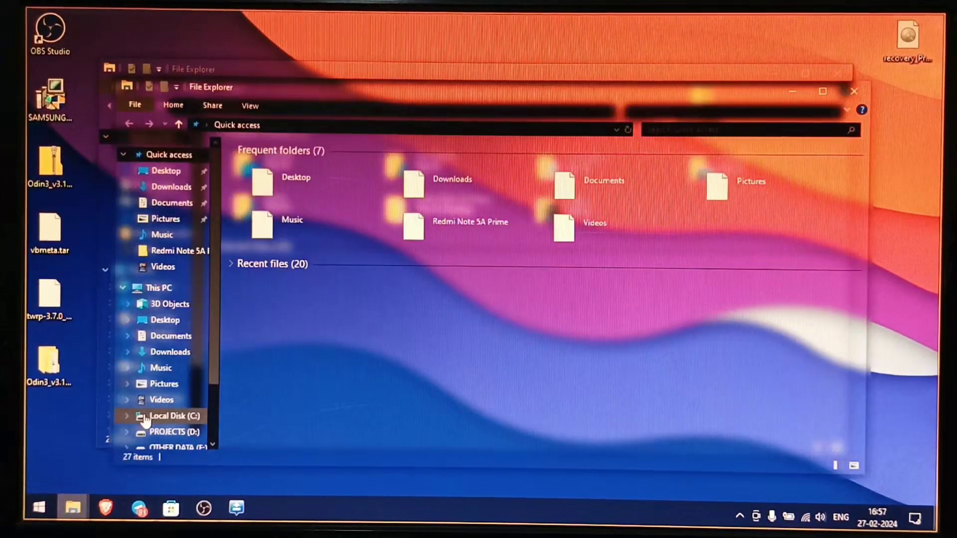
pyautogui.click(177, 437)
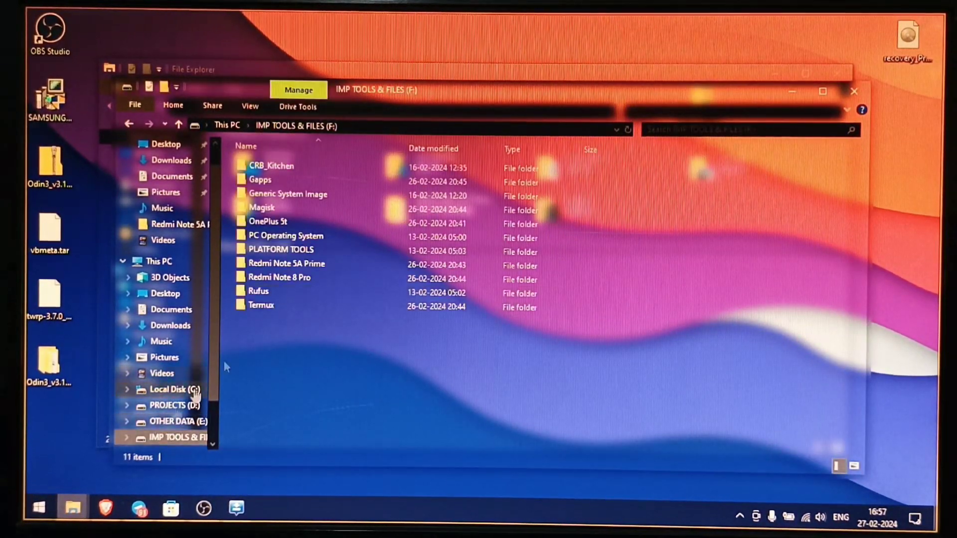
# Step: Enter the PLATFORM TOOLS folder and launch a command prompt there via cmd in the address bar
pyautogui.click(281, 252)
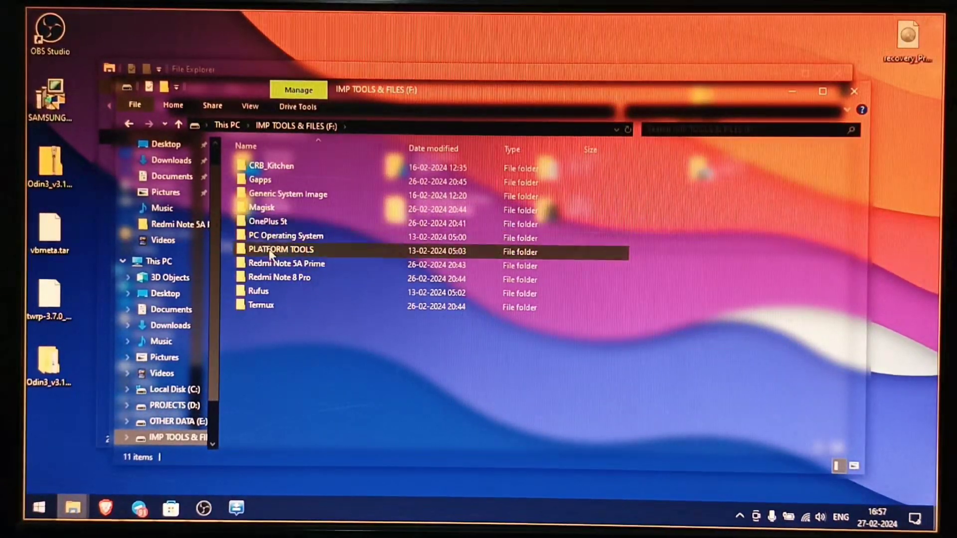
pyautogui.moveTo(286, 236)
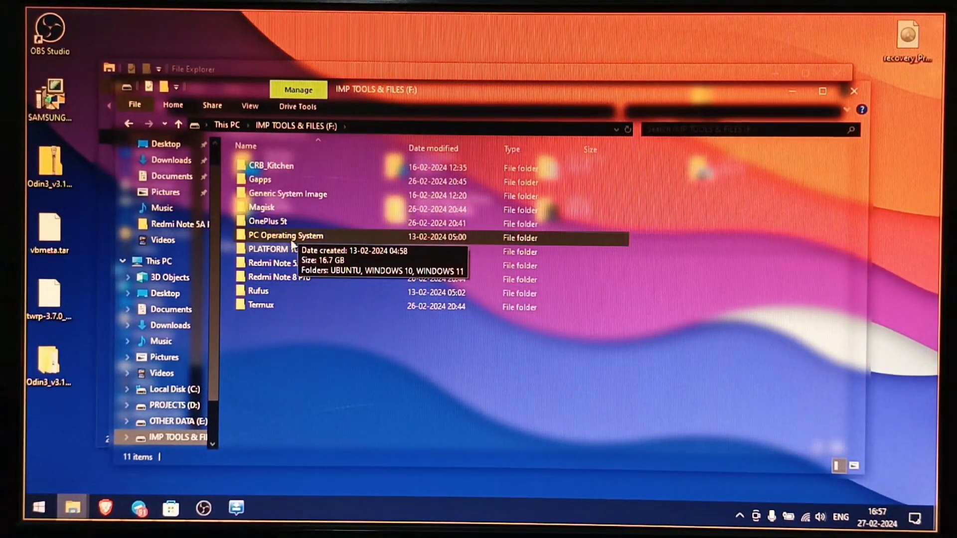
pyautogui.doubleClick(268, 248)
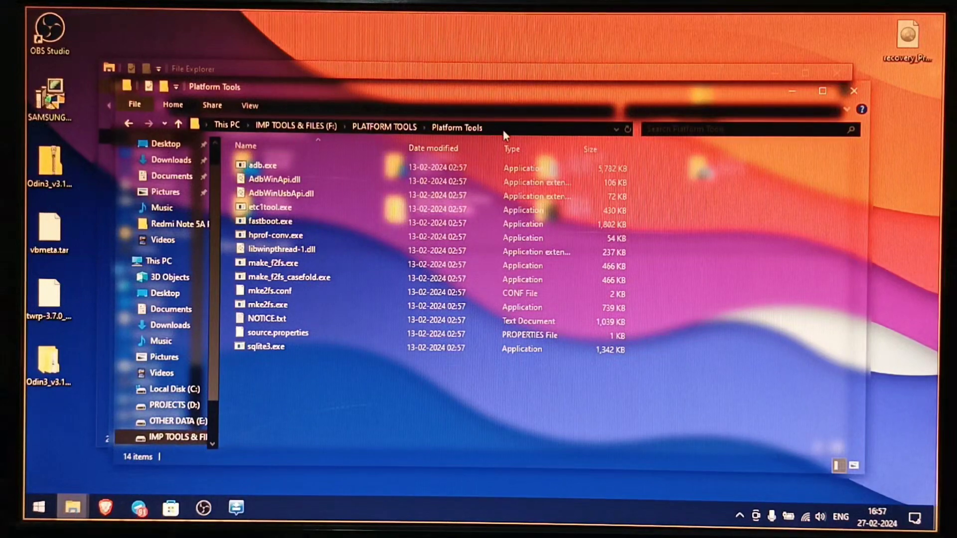
pyautogui.write('cmd')
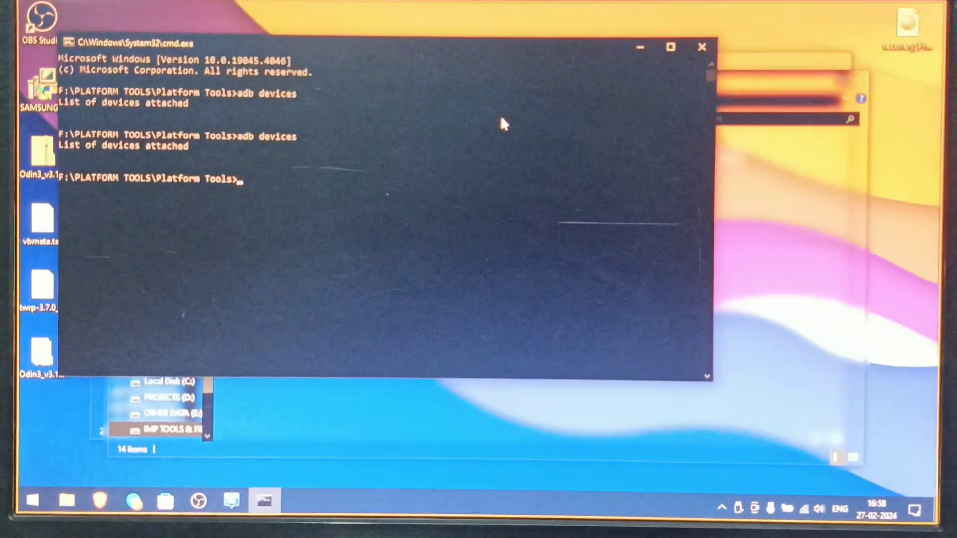
# Step: Run adb devices to check whether the phone is attached
pyautogui.write('adb devic')
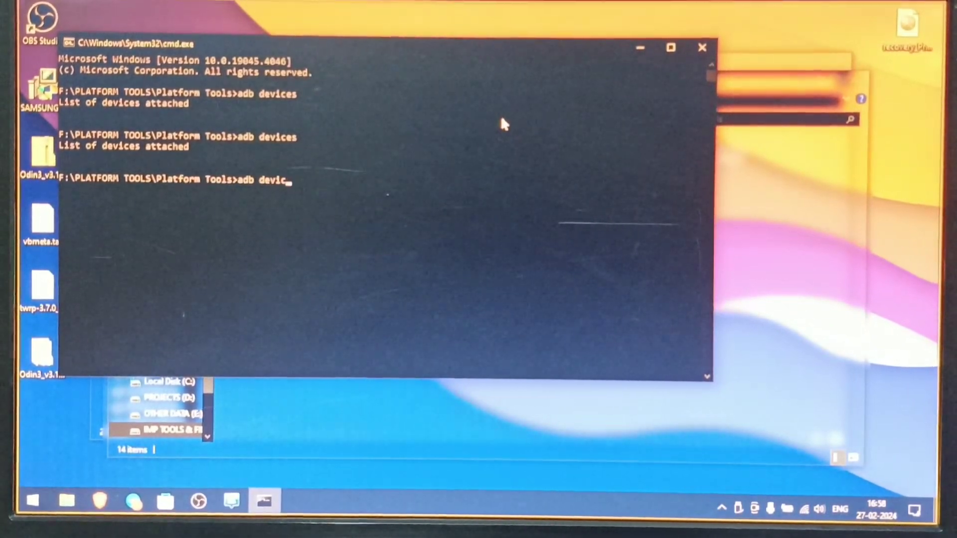
pyautogui.press('Return')
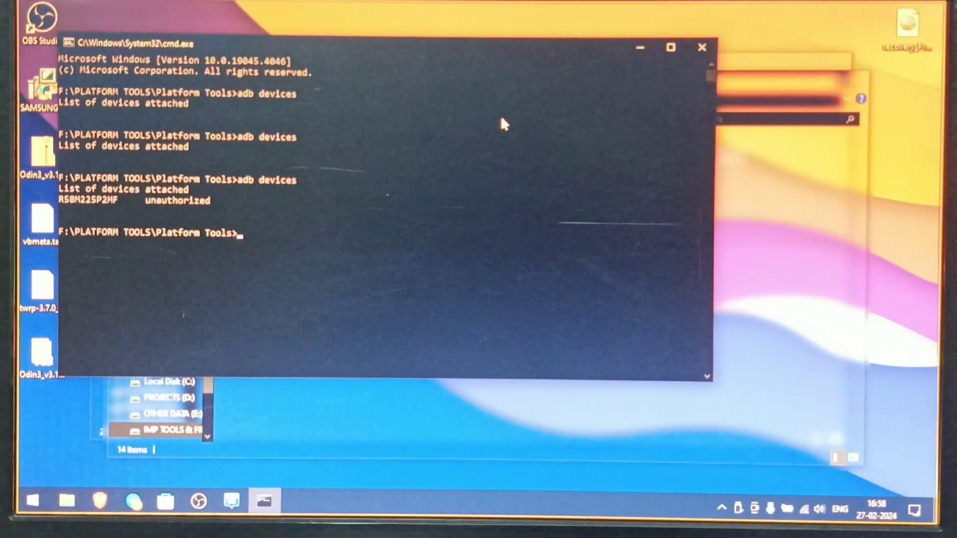
# Step: Run adb sideload with the ProjectElixir_4.0_beyond2lte zip path from the Desktop, which fails as unauthorized
pyautogui.write('adb sidel')
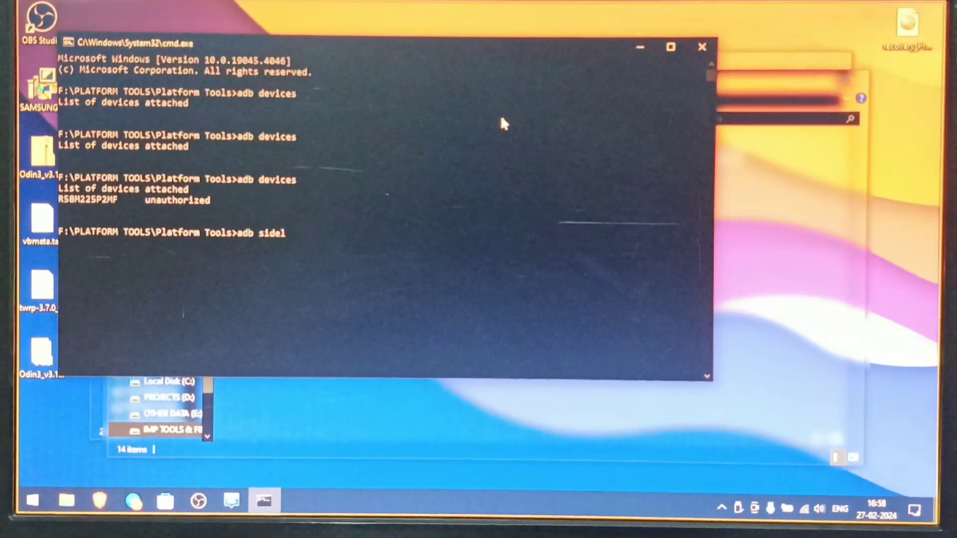
pyautogui.write('pad')
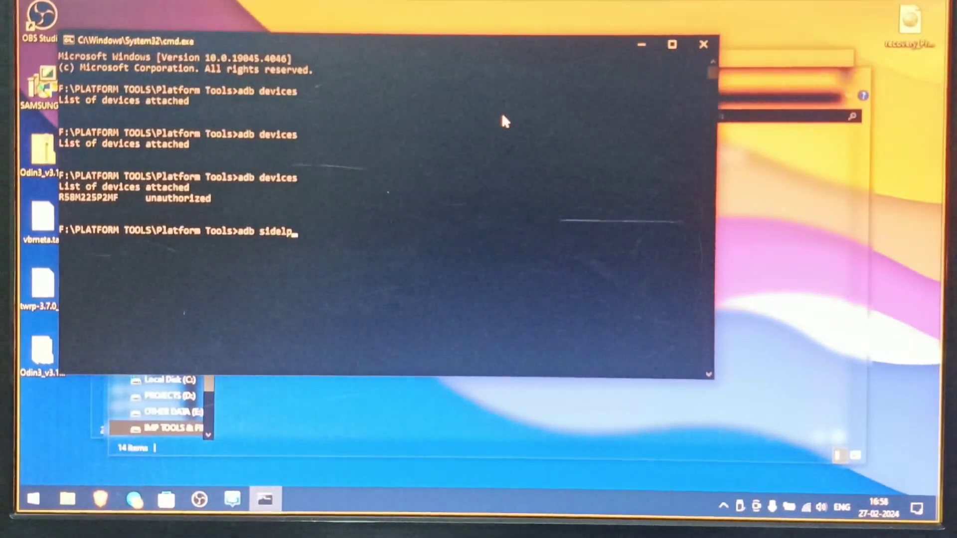
pyautogui.write('oad')
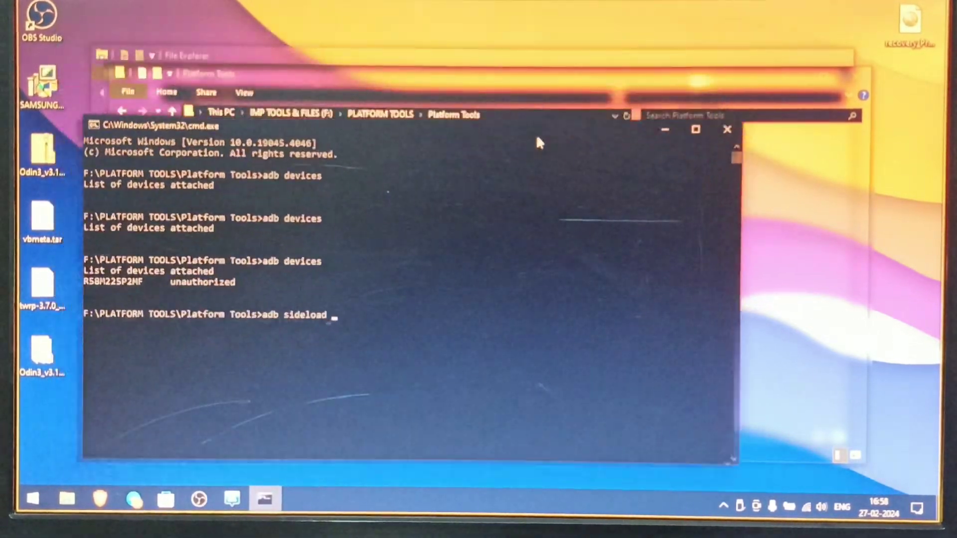
pyautogui.click(67, 500)
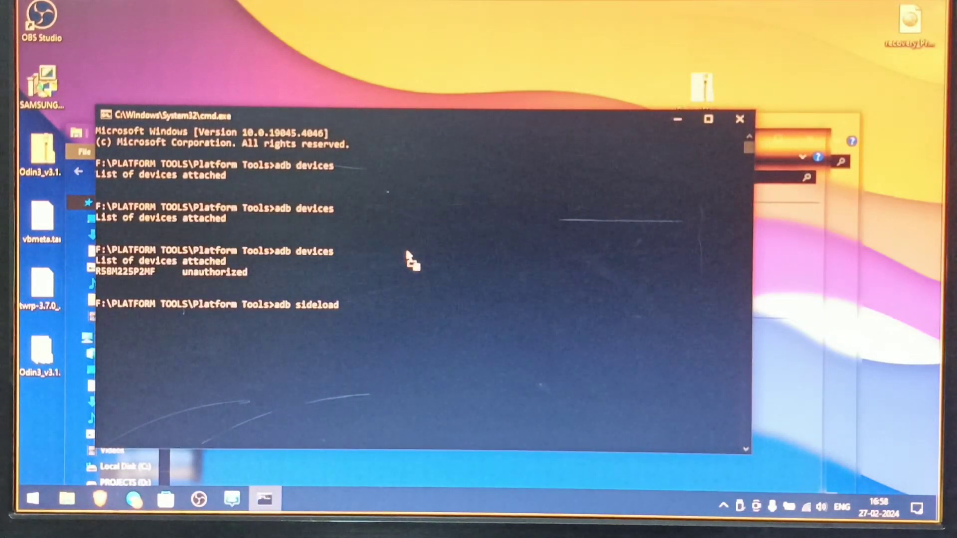
pyautogui.write('"C:\\Users\\Rakhshan Ali\\Desktop\\ProjectElixir_4.0_beyond2lte-14.0-20240119-0558-OFFICIAL.zip"')
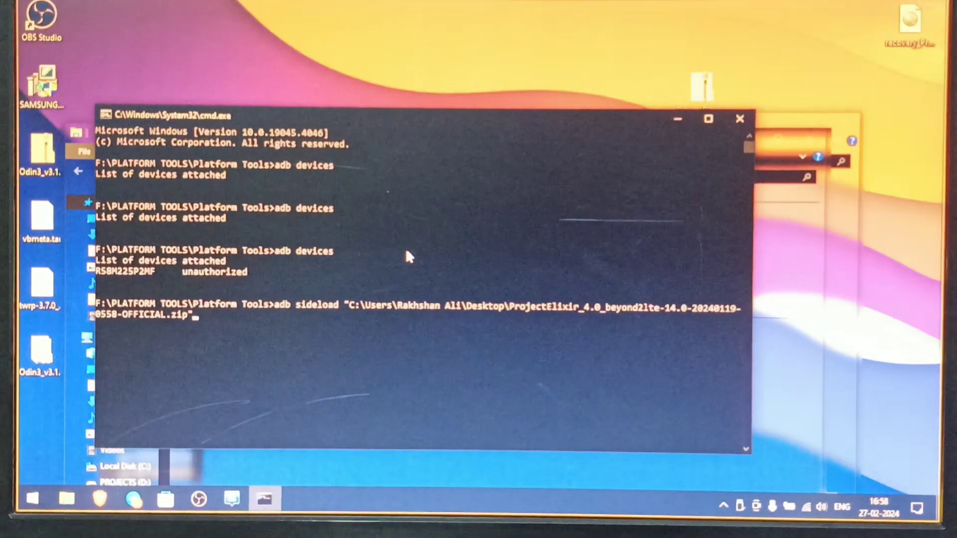
pyautogui.press('Return')
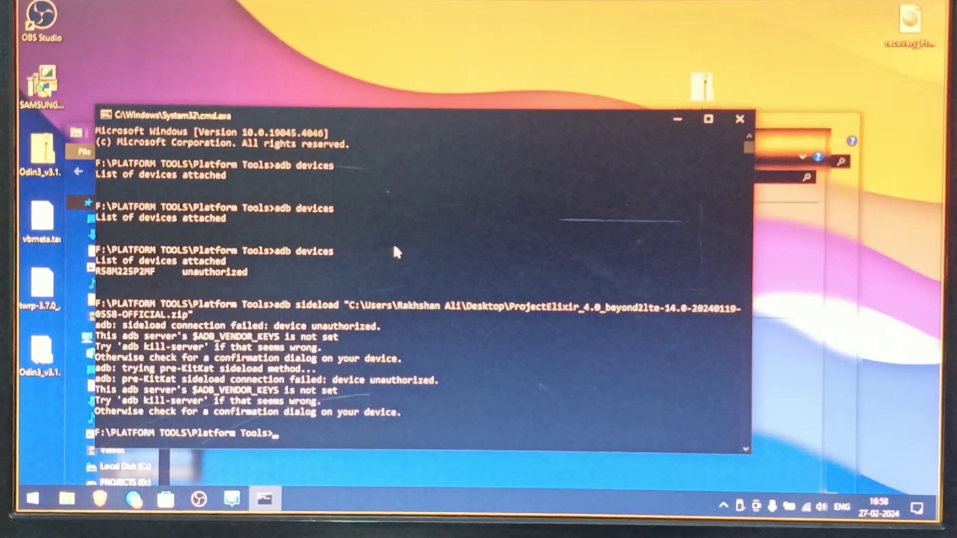
pyautogui.moveTo(391, 263)
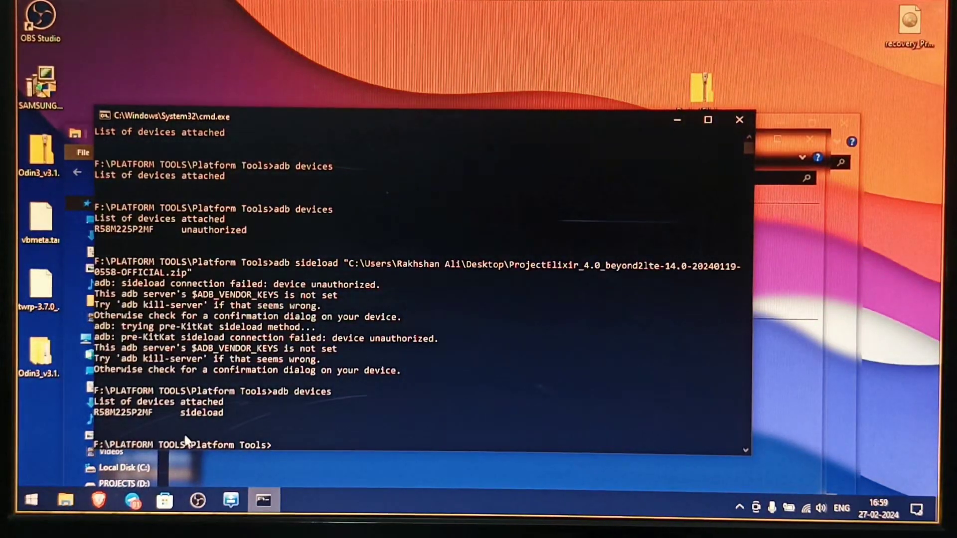
pyautogui.moveTo(308, 415)
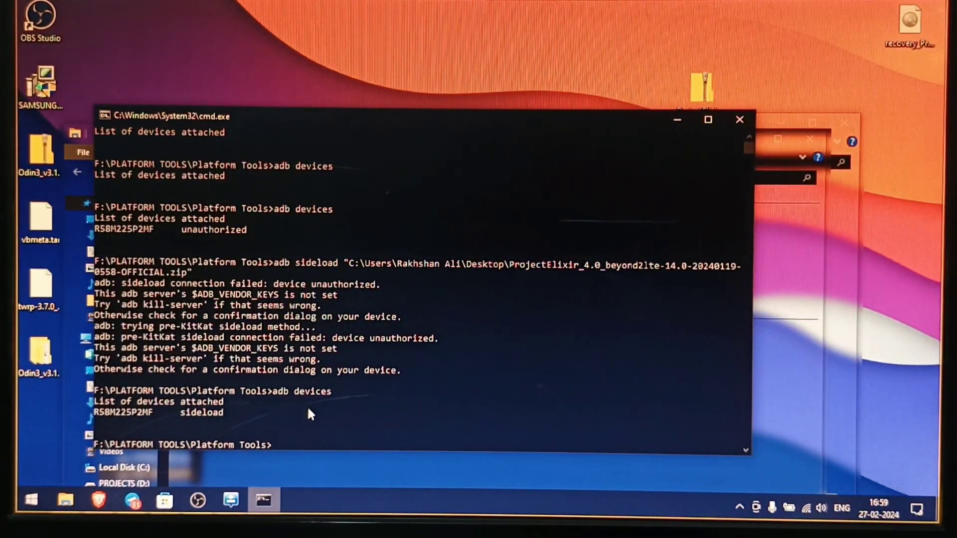
# Step: Run adb sideload again with the ProjectElixir ROM zip path now that the phone is in sideload mode
pyautogui.write('ab')
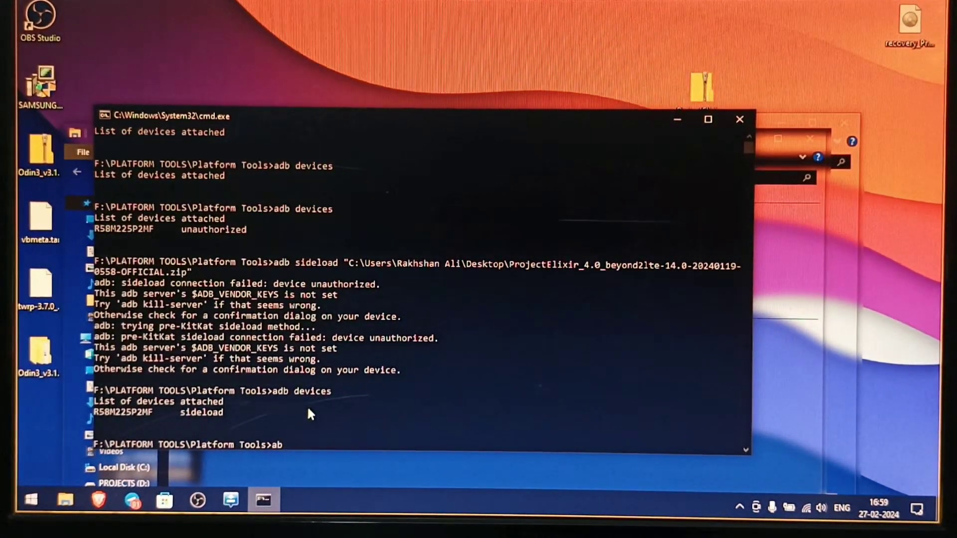
pyautogui.press('BackSpace')
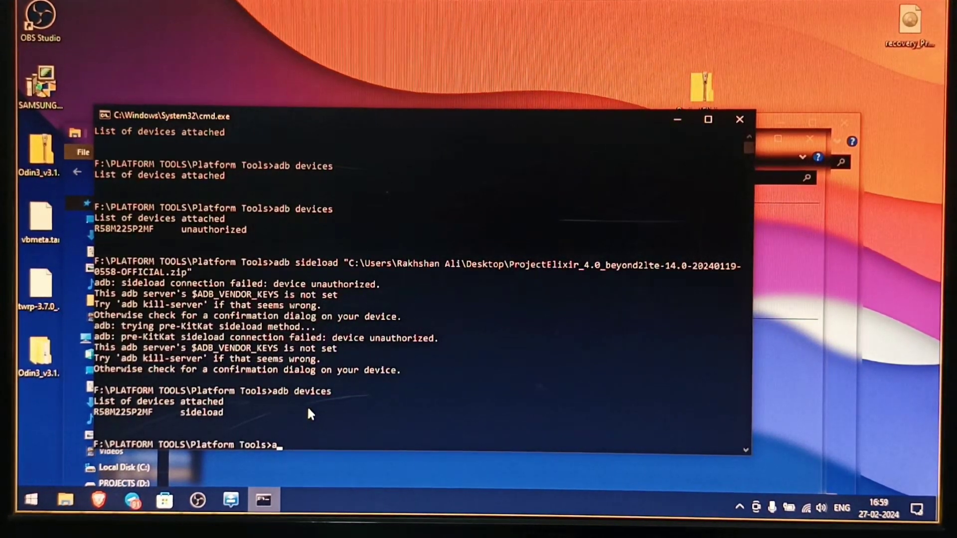
pyautogui.write('db sid')
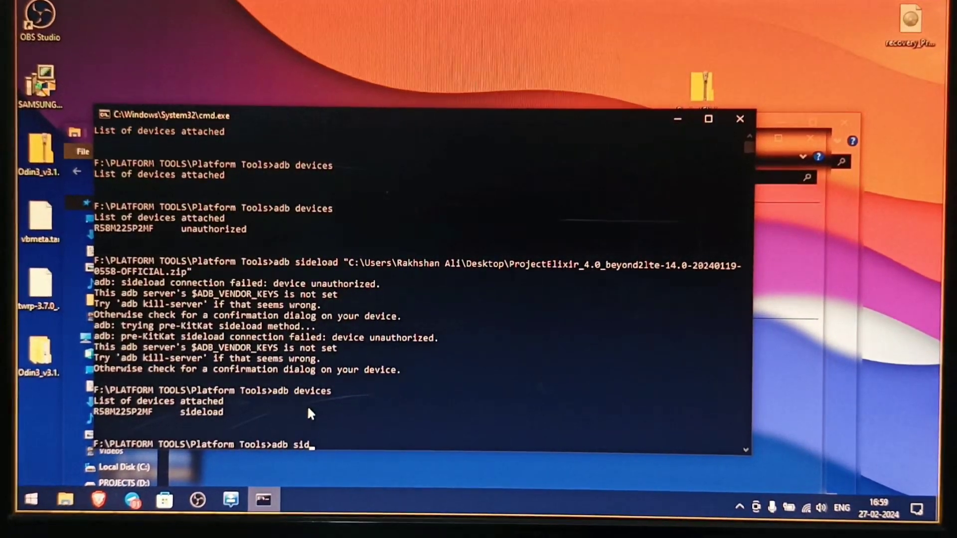
pyautogui.write('eload')
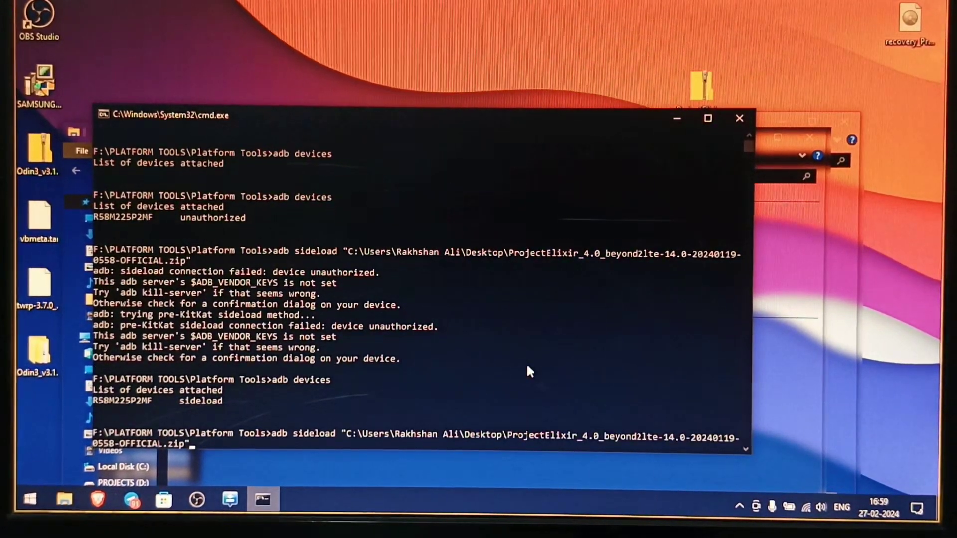
pyautogui.press('Return')
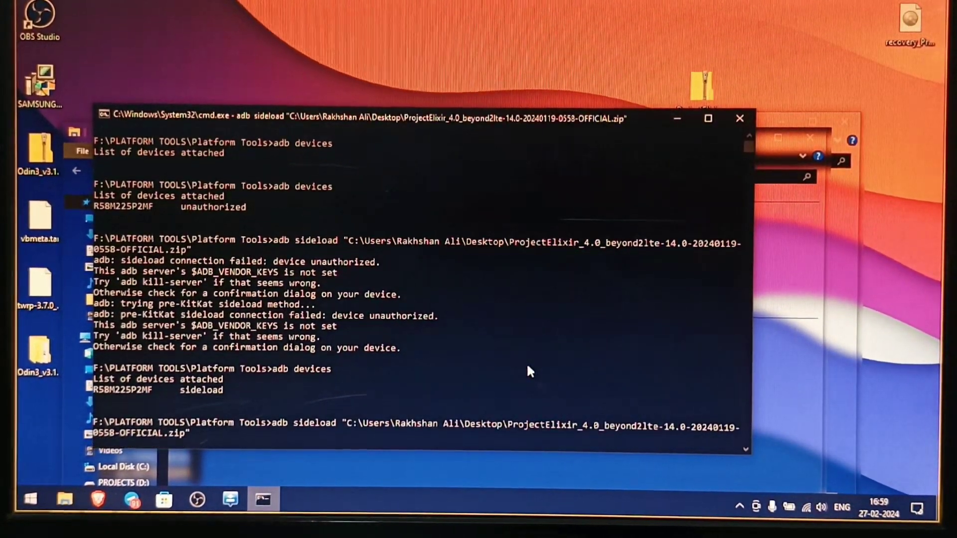